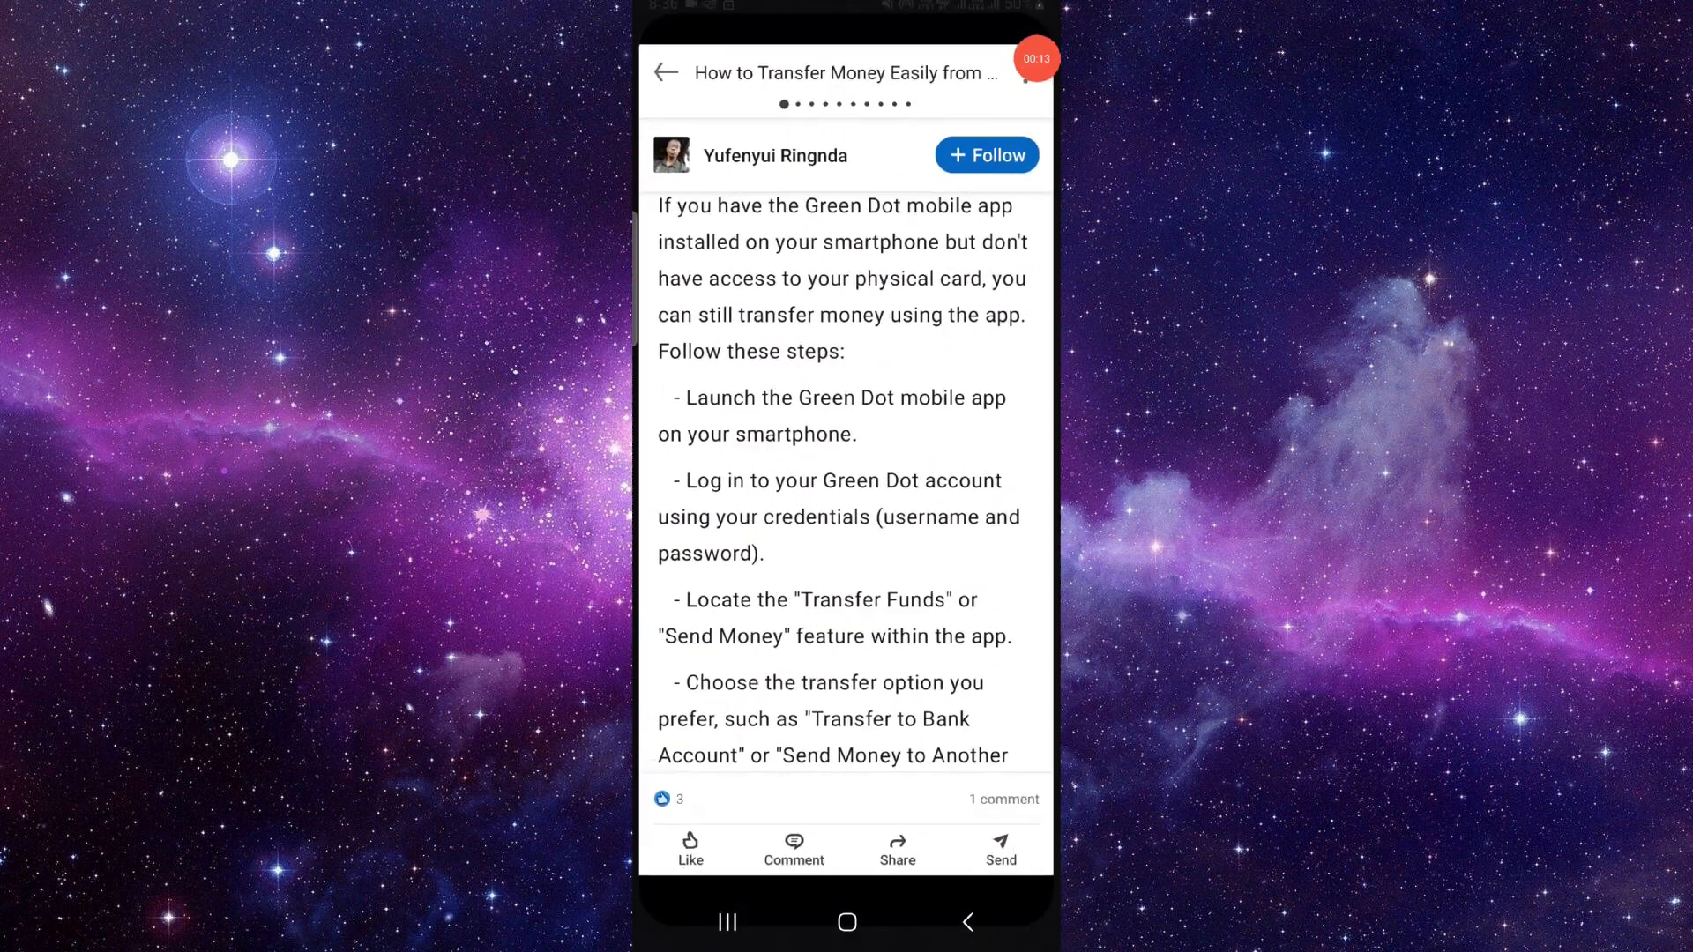
scroll(down, 3)
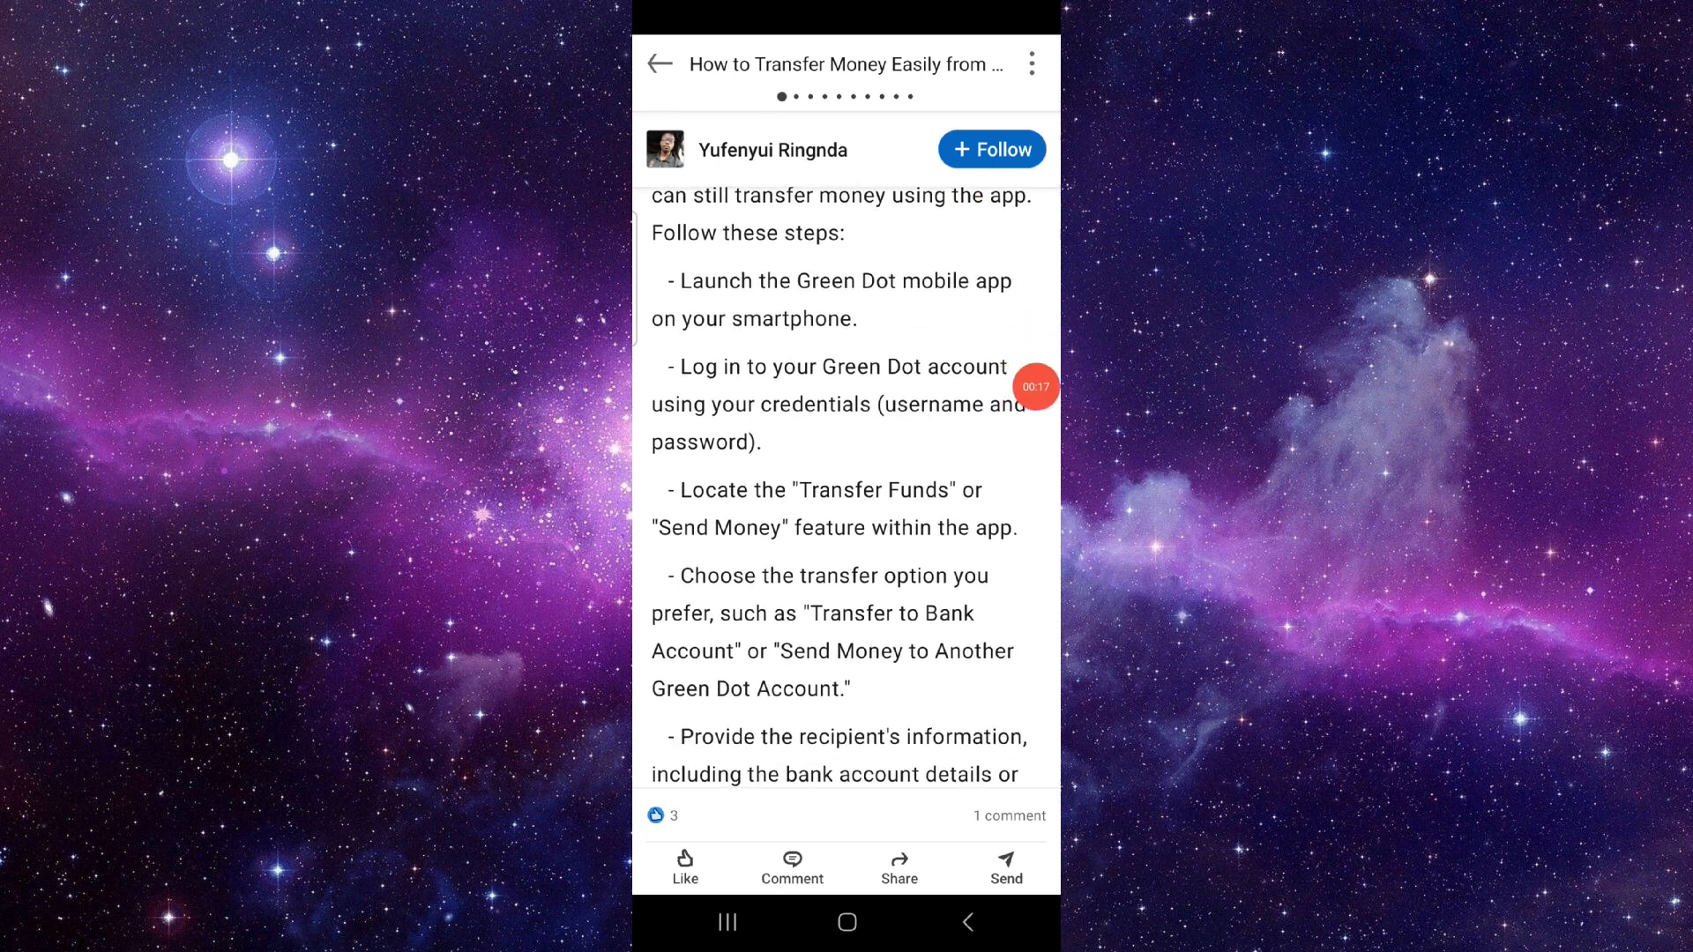
scroll(down, 3)
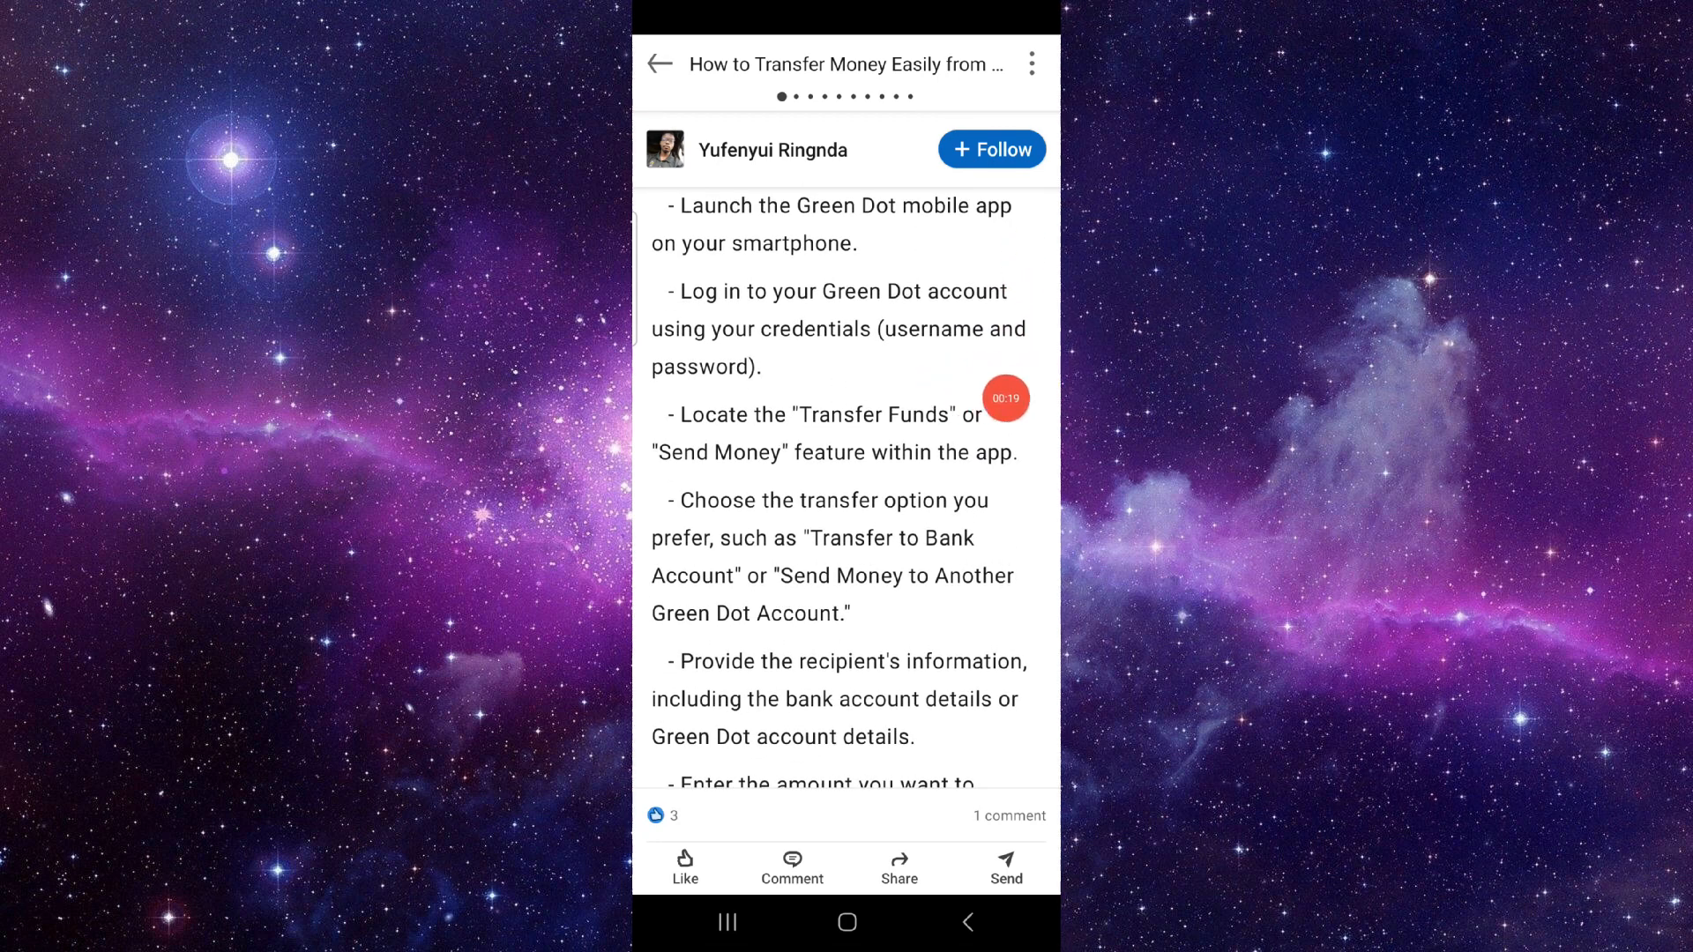
scroll(down, 3)
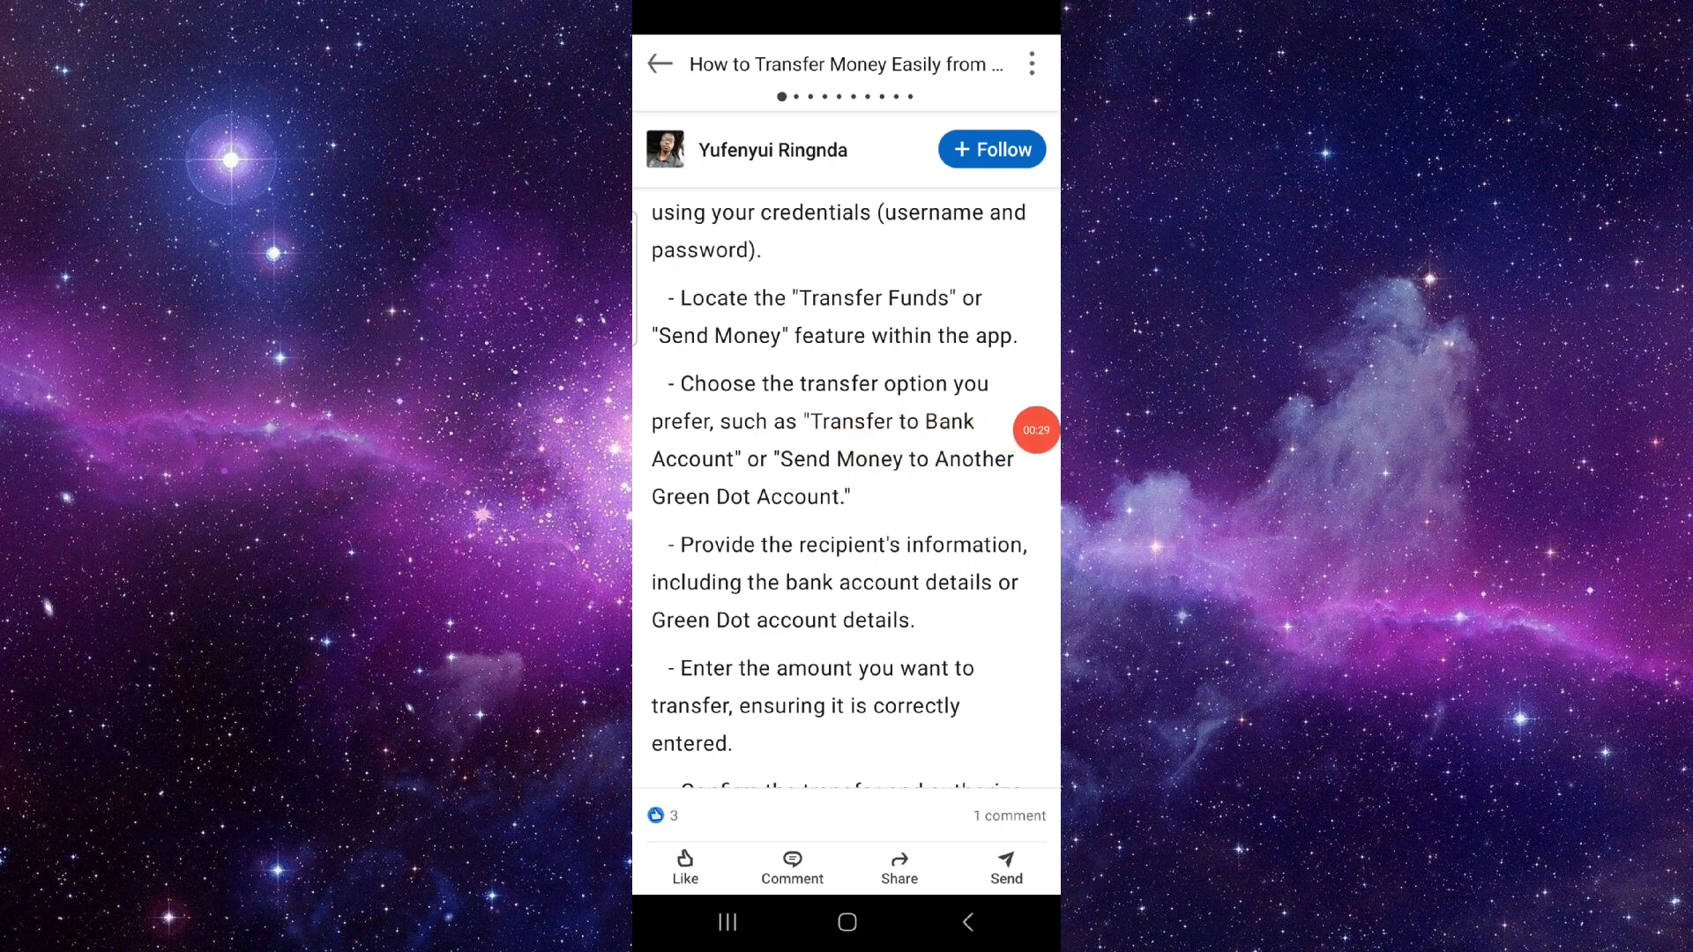
scroll(down, 3)
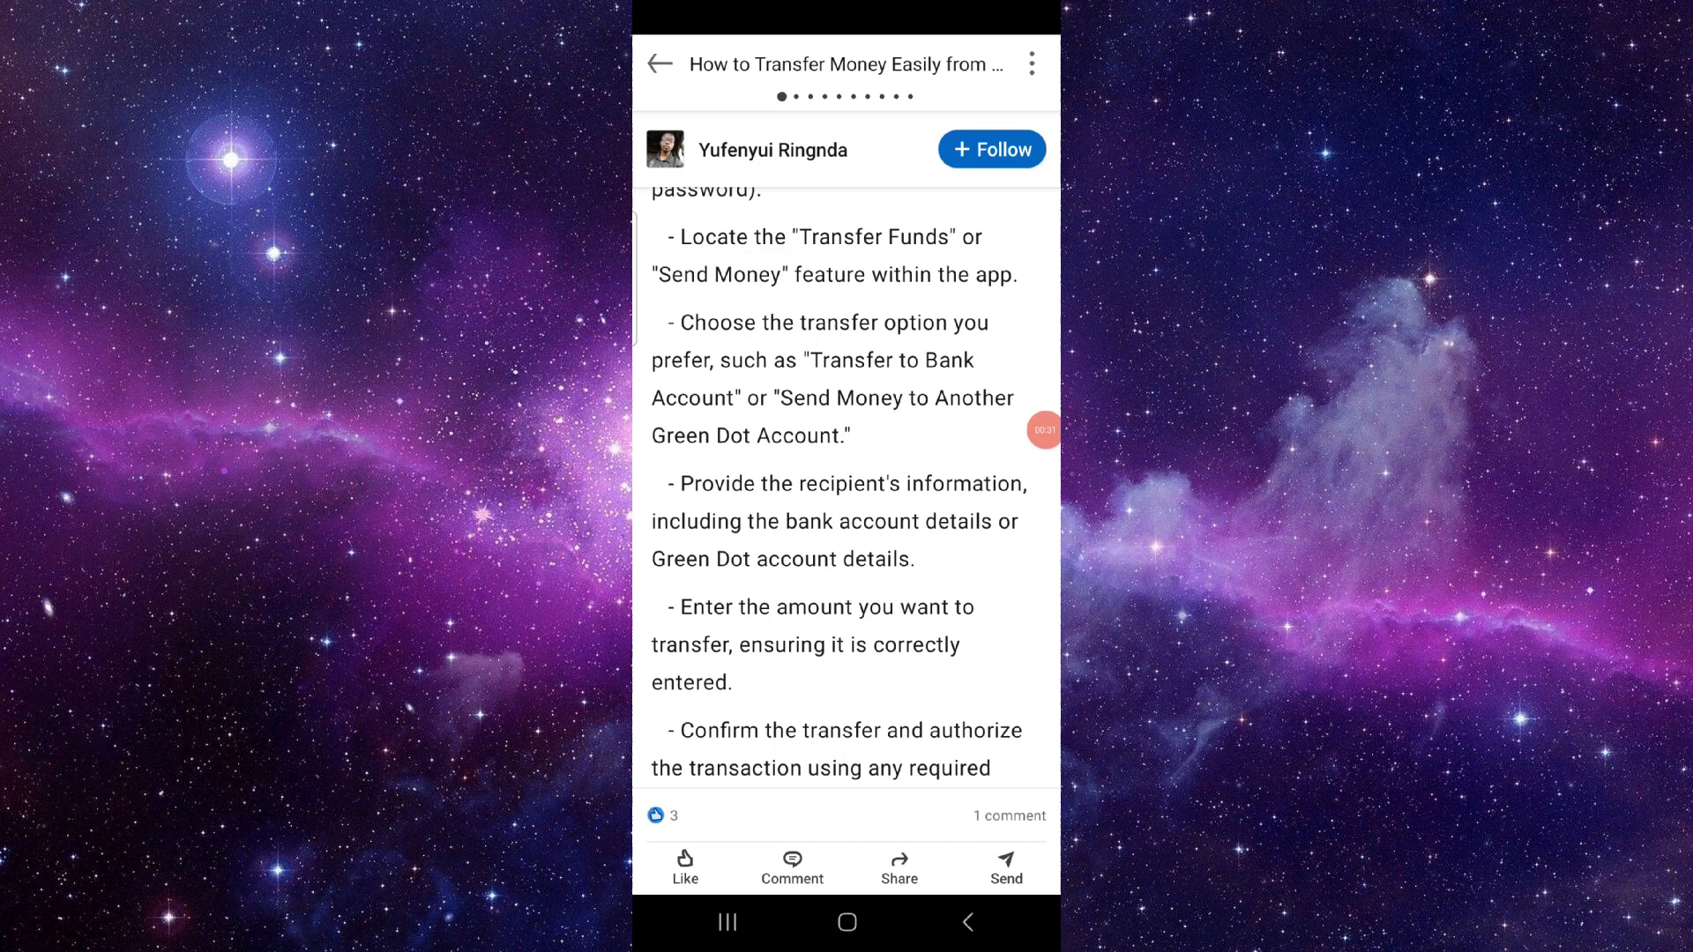
scroll(down, 3)
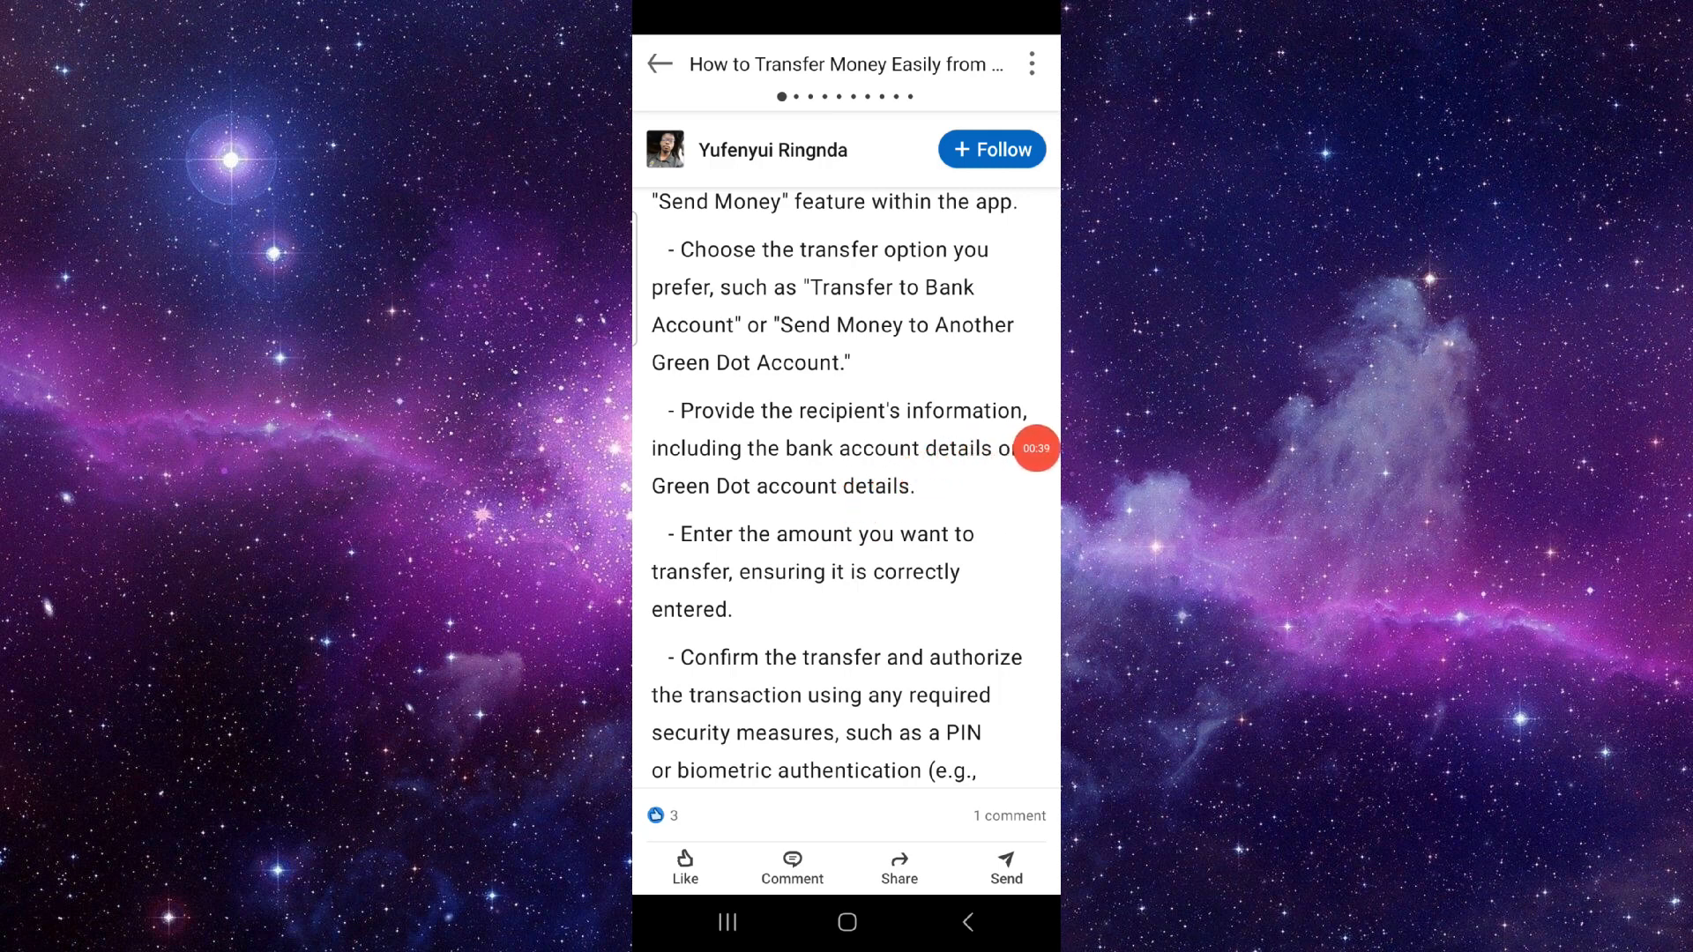
scroll(down, 3)
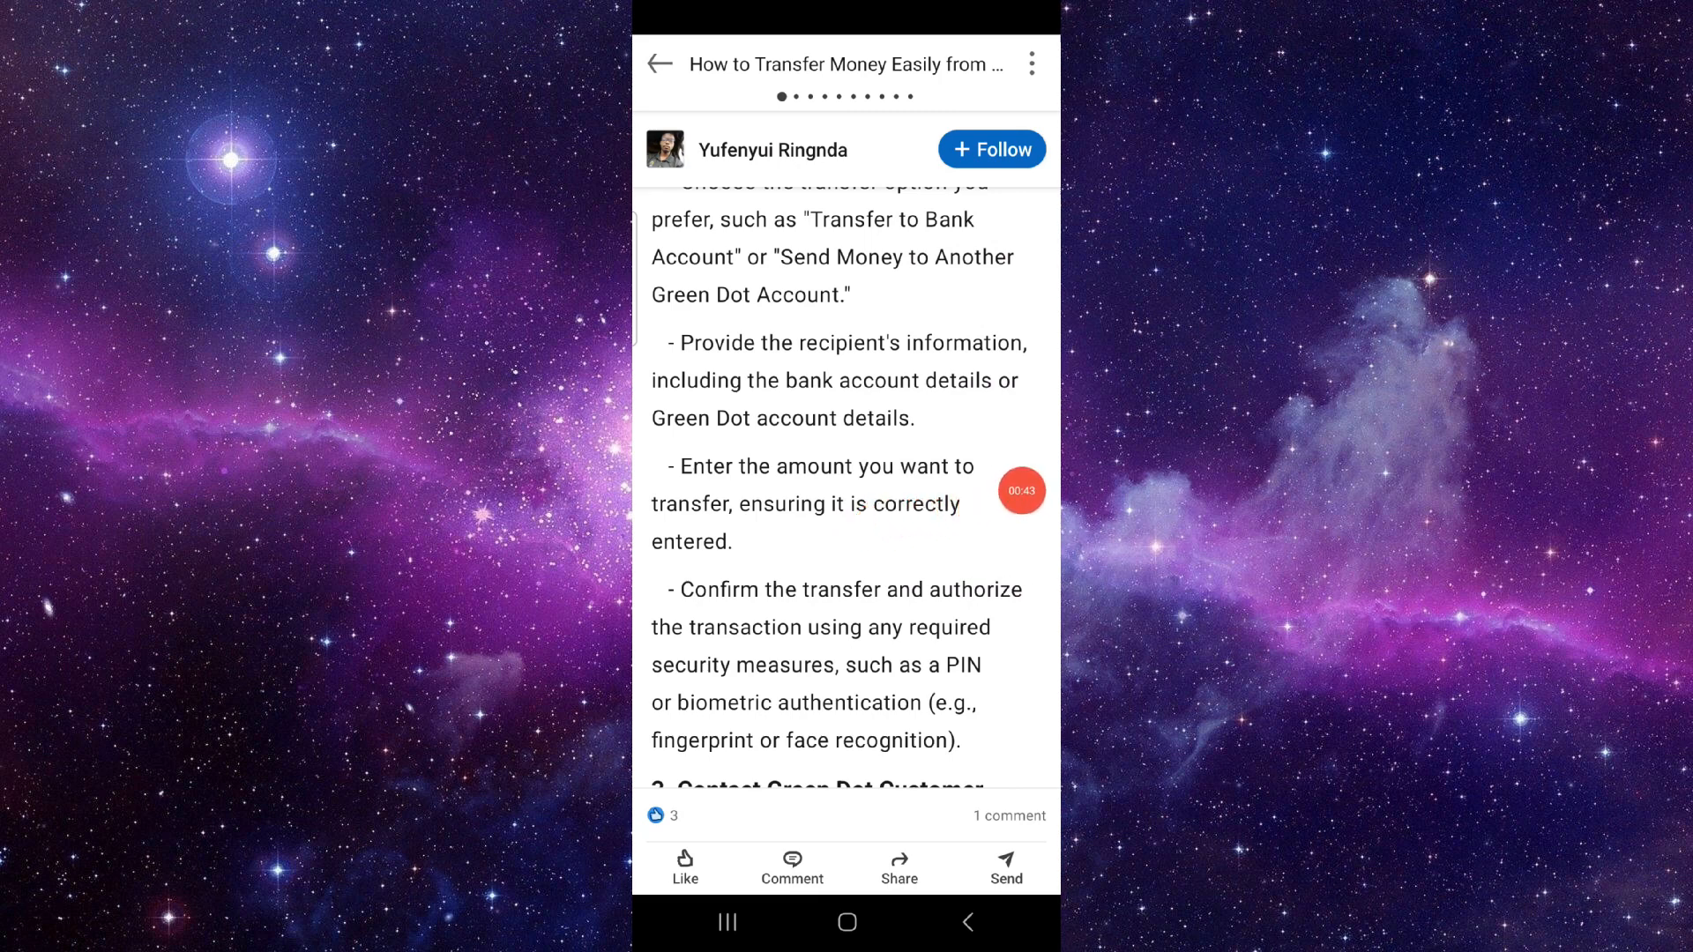
scroll(down, 3)
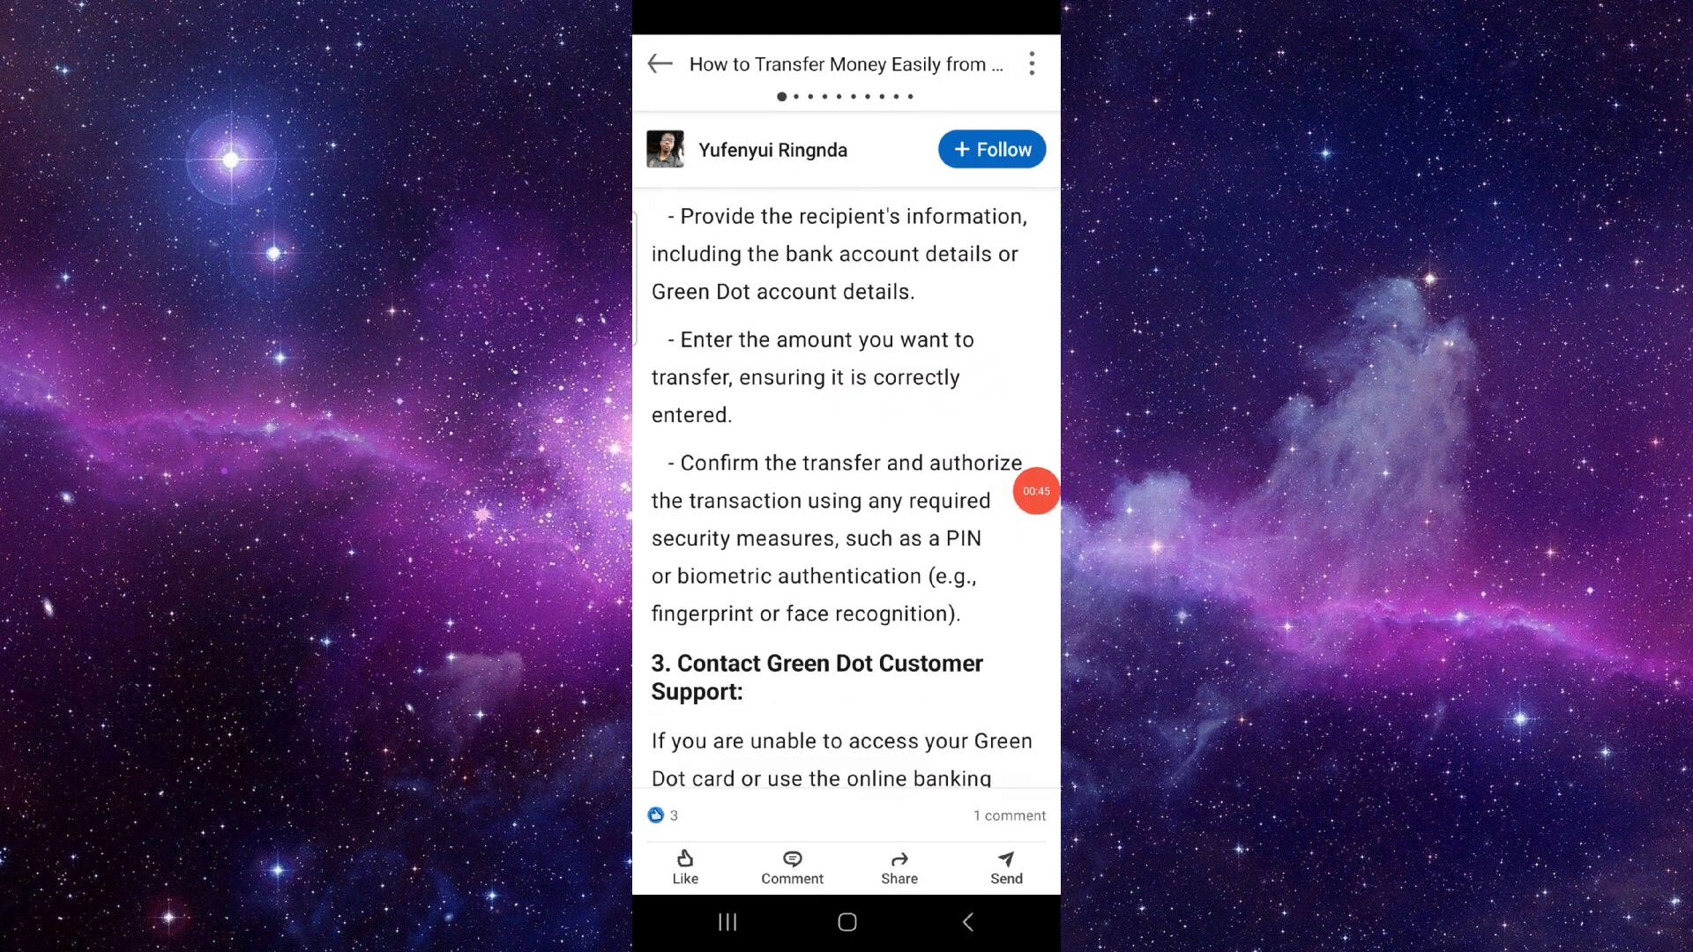